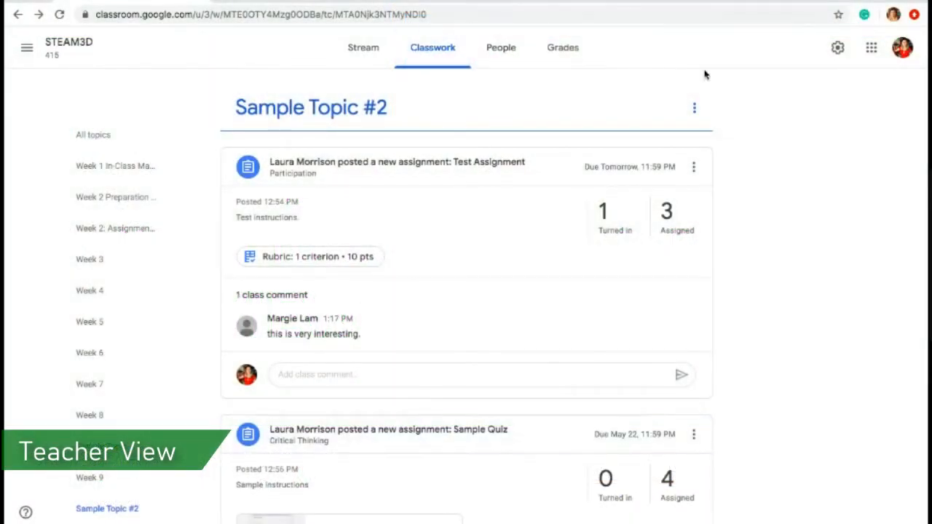
{"action": "mouse_move", "coordinate": [730, 335]}
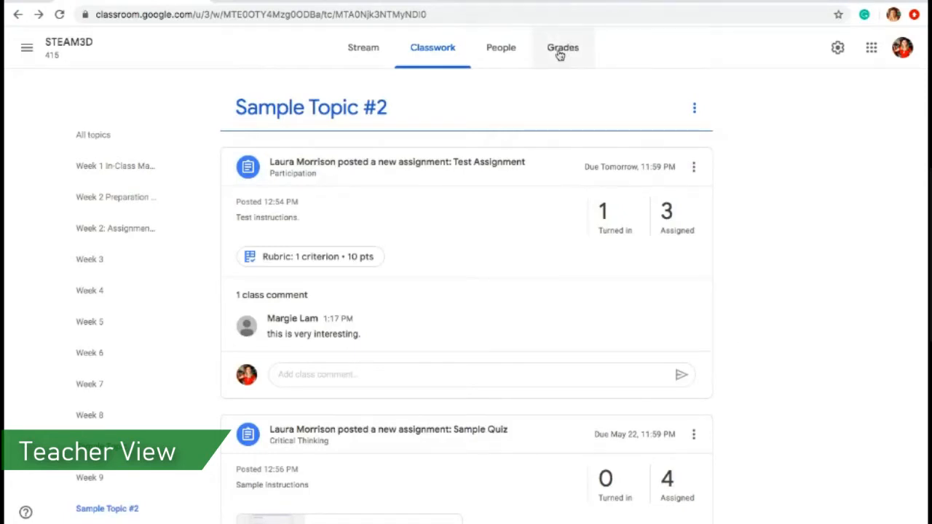
Show the STEAM3D class gradebook with every student's grades and assignment statuses.
{"action": "left_click", "coordinate": [562, 48]}
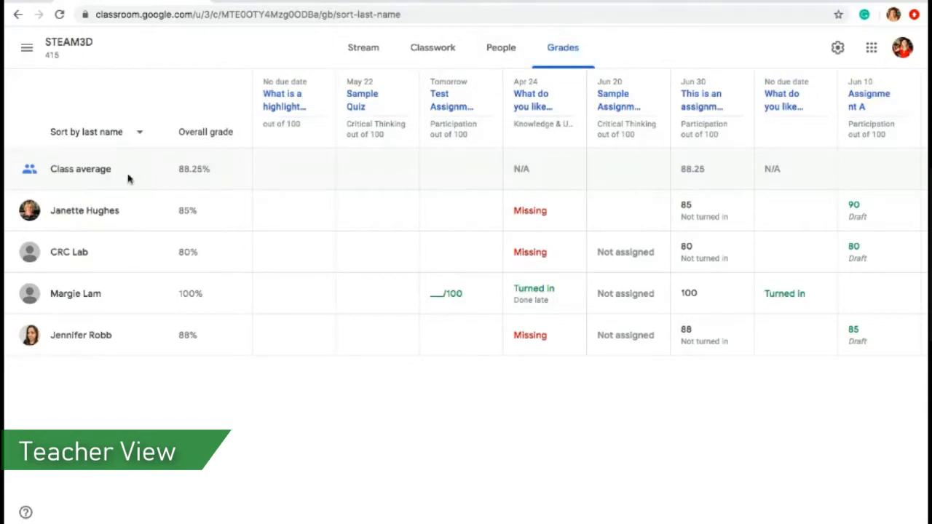
{"action": "mouse_move", "coordinate": [153, 347]}
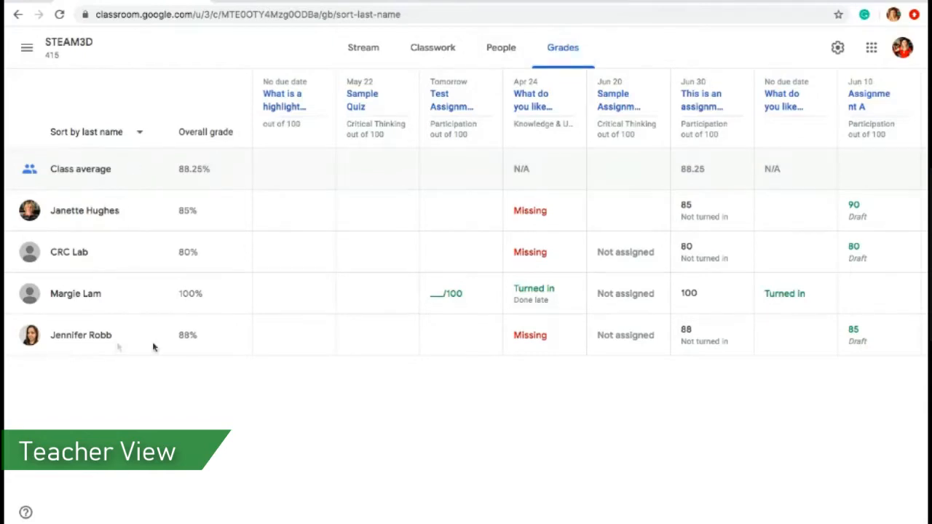
{"action": "mouse_move", "coordinate": [194, 353]}
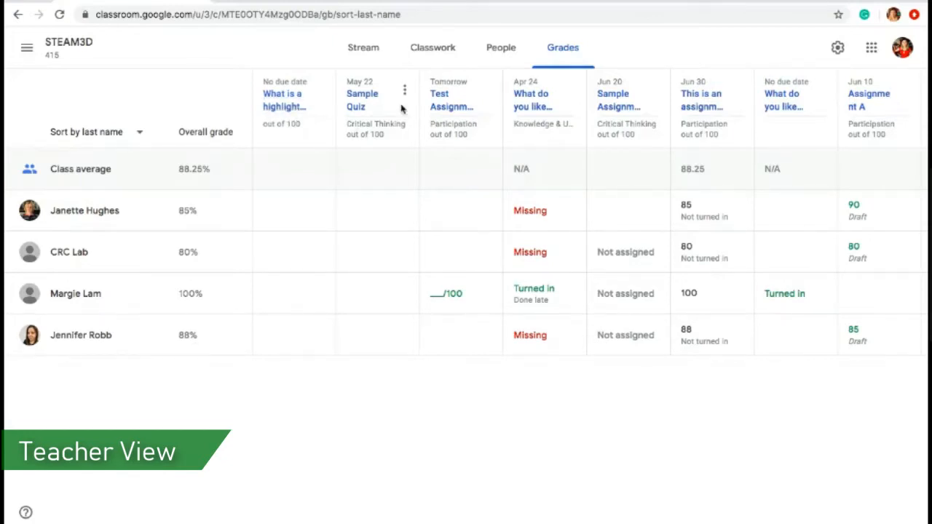
{"action": "mouse_move", "coordinate": [852, 98]}
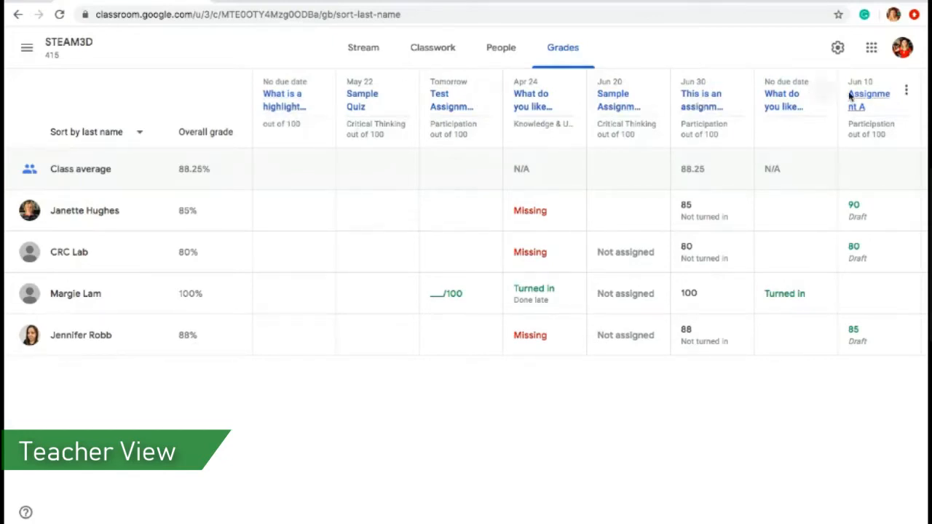
{"action": "mouse_move", "coordinate": [285, 94]}
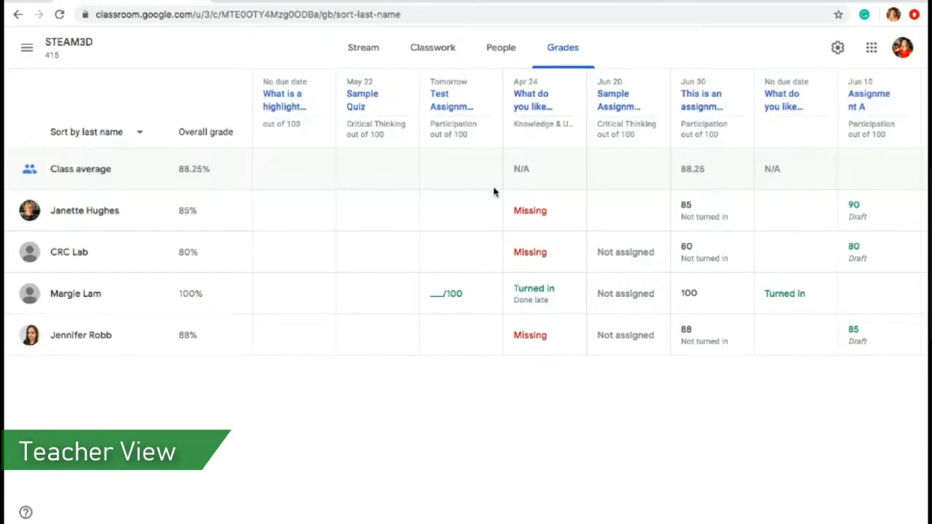
{"action": "mouse_move", "coordinate": [705, 168]}
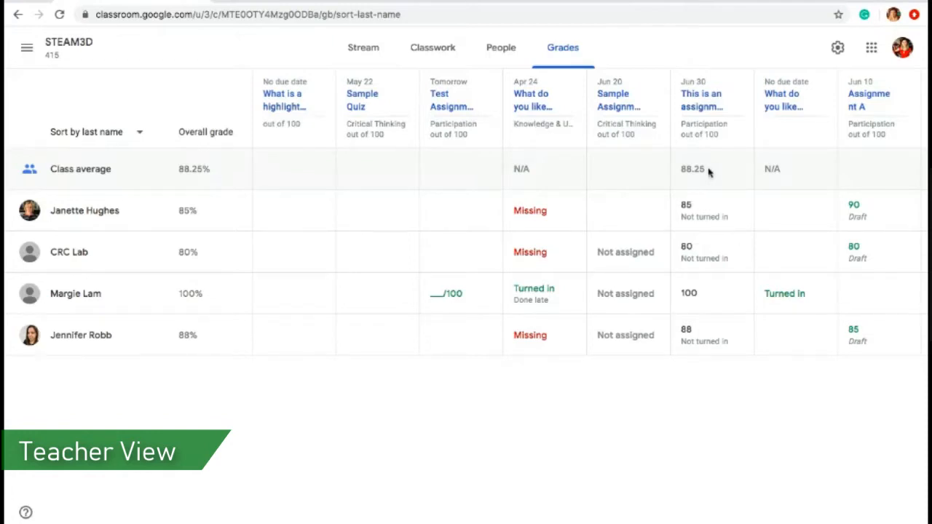
{"action": "mouse_move", "coordinate": [548, 237]}
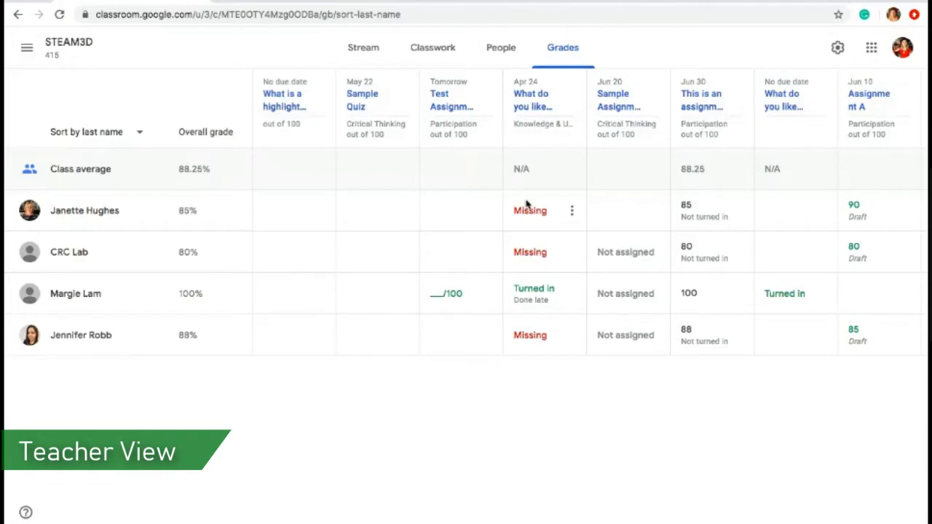
{"action": "mouse_move", "coordinate": [530, 252]}
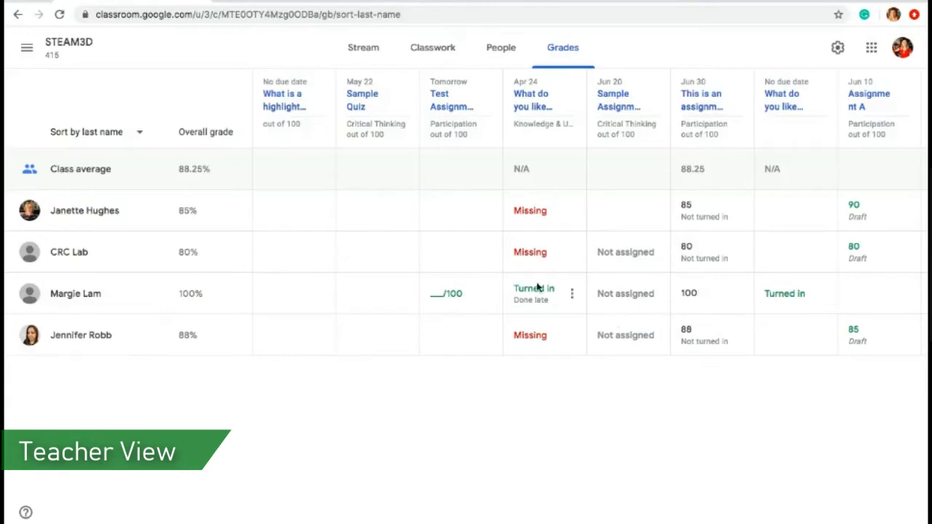
{"action": "left_click", "coordinate": [573, 294]}
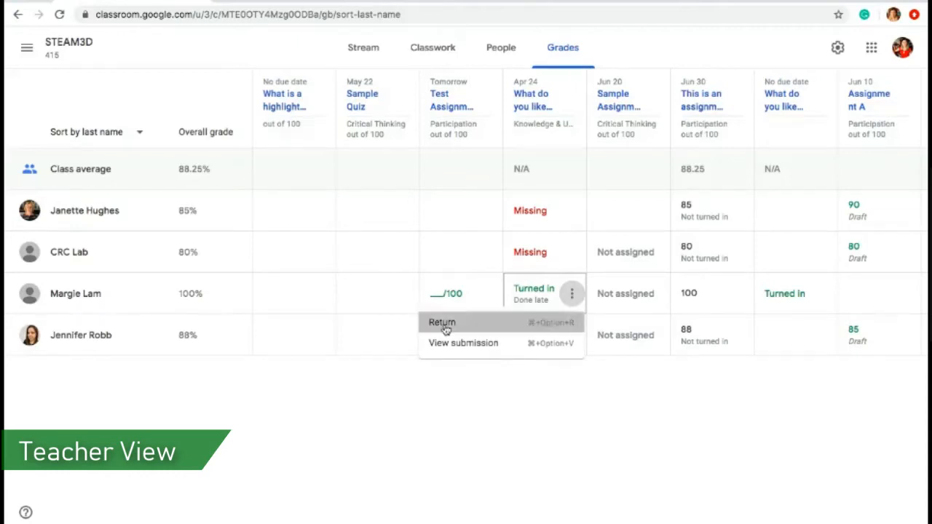
{"action": "left_click", "coordinate": [442, 322]}
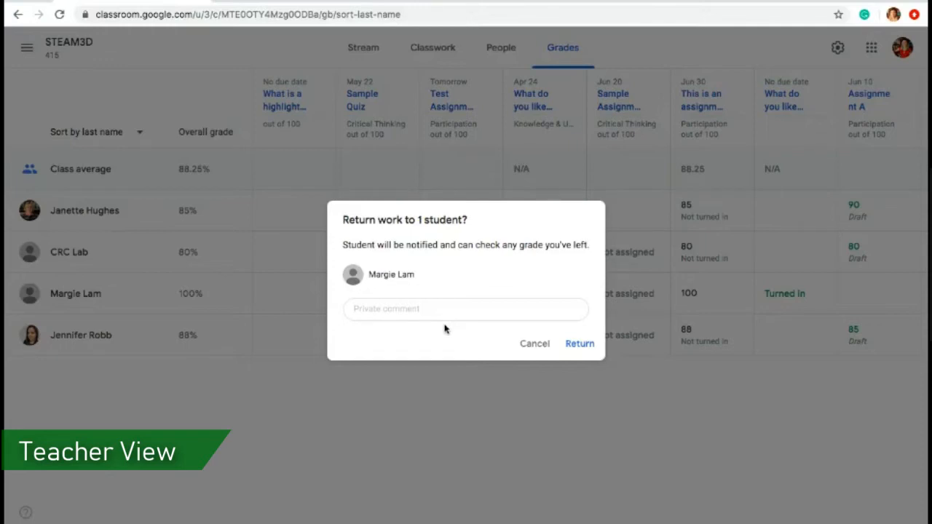
{"action": "left_click", "coordinate": [465, 309]}
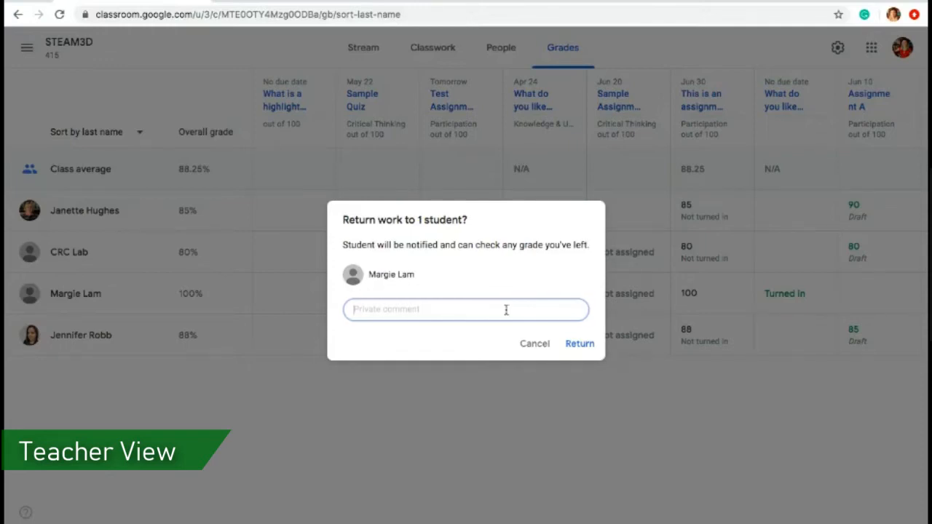
{"action": "left_click", "coordinate": [466, 310]}
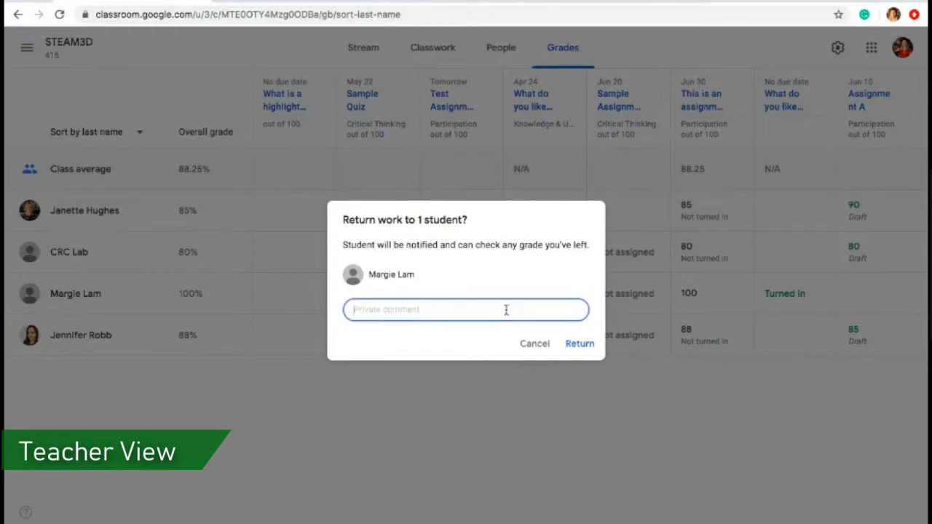
{"action": "type", "text": "Great work, Margie"}
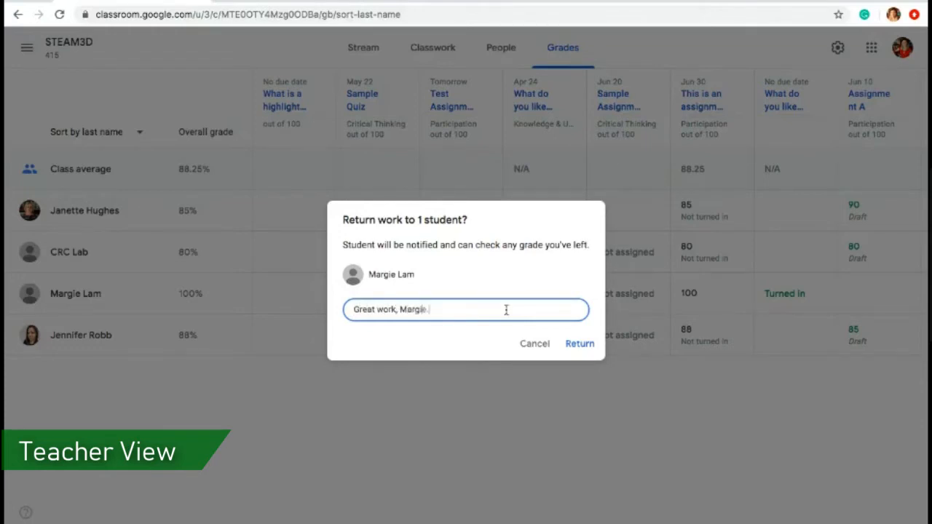
{"action": "type", "text": "Here is your"}
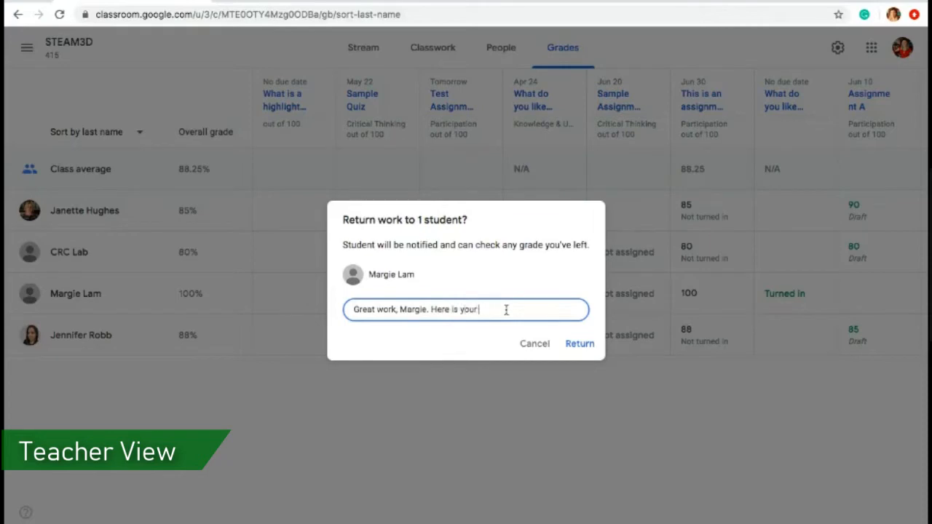
{"action": "type", "text": "assignment"}
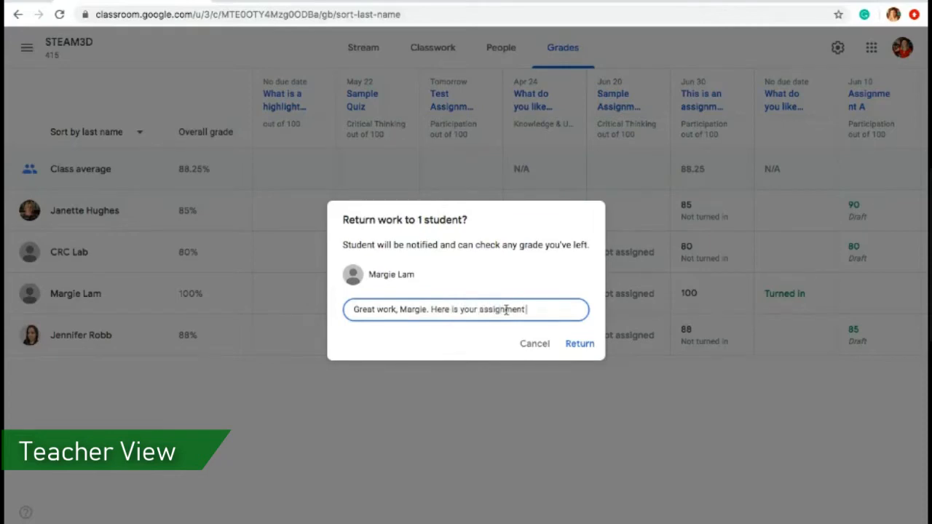
{"action": "type", "text": "back."}
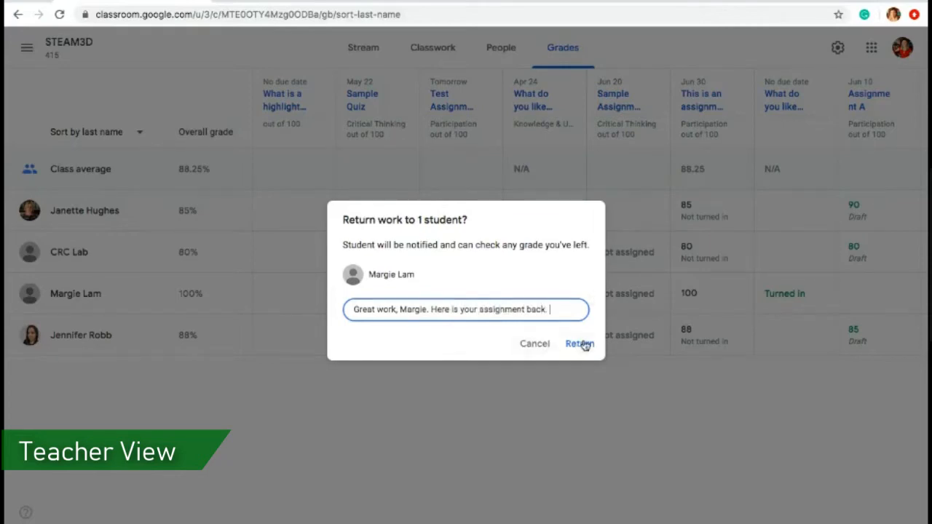
{"action": "left_click", "coordinate": [579, 344]}
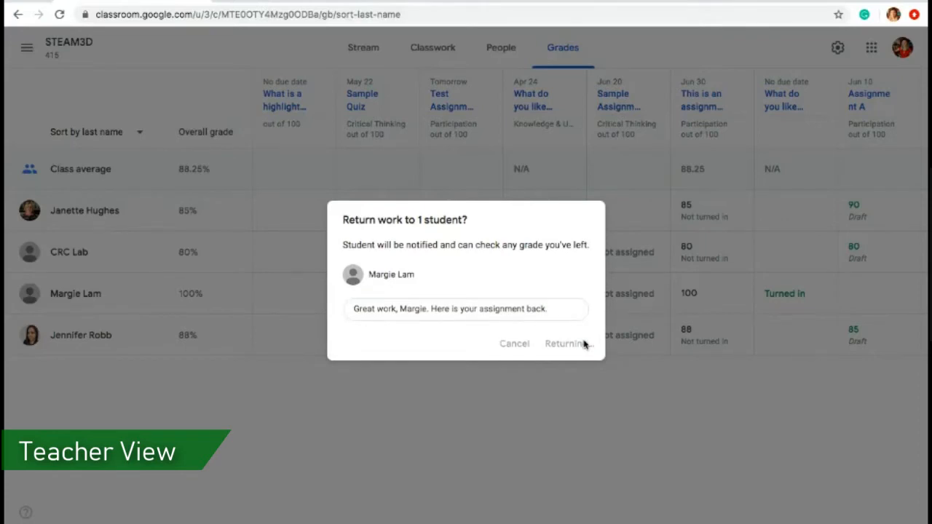
{"action": "left_click", "coordinate": [566, 343]}
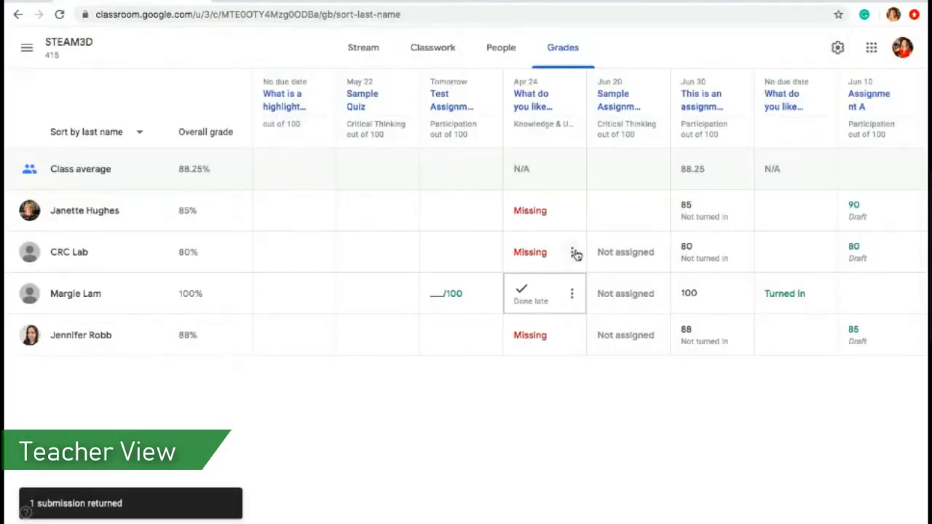
View another student's missing Apr 24 submission, then switch to the student's home page.
{"action": "left_click", "coordinate": [572, 252]}
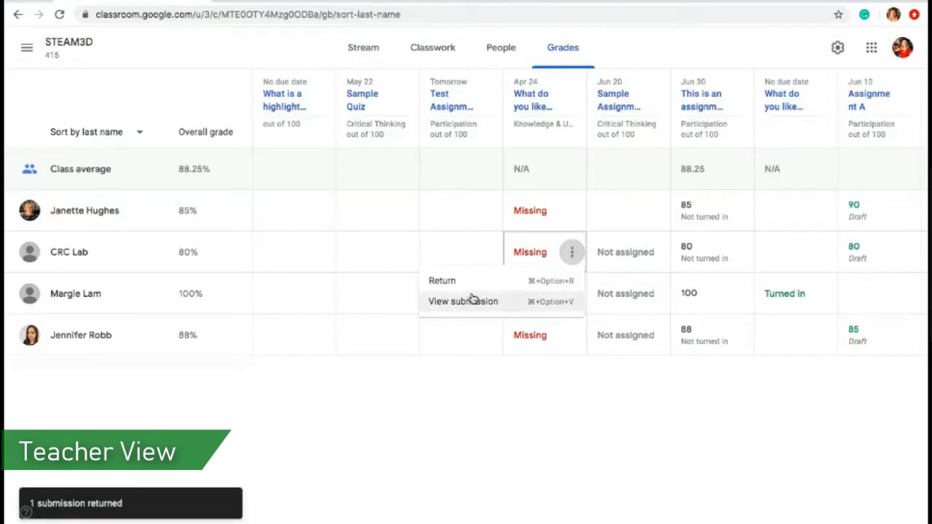
{"action": "left_click", "coordinate": [463, 301]}
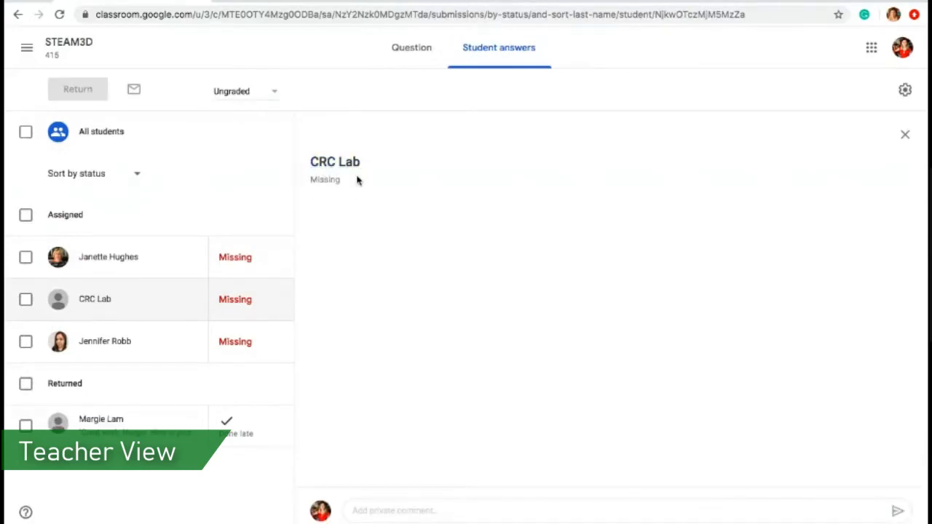
{"action": "left_click", "coordinate": [905, 135]}
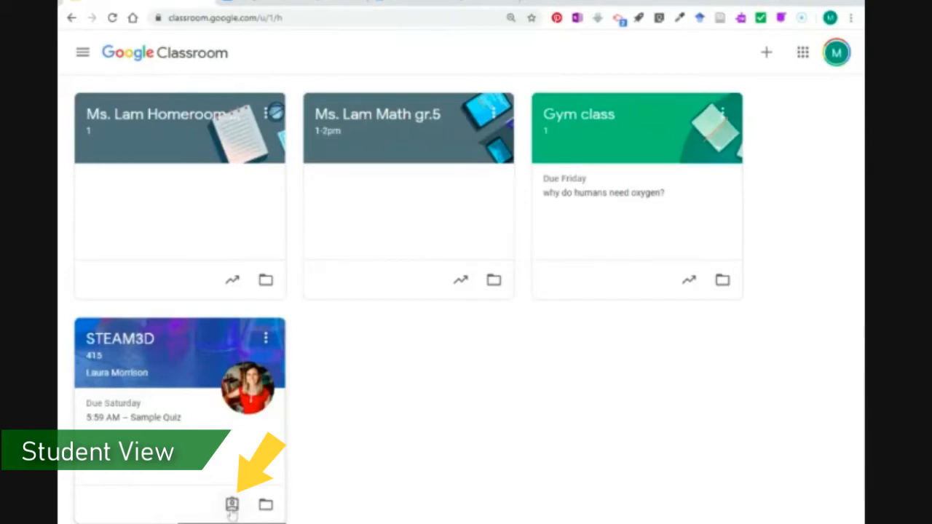
{"action": "left_click", "coordinate": [231, 504]}
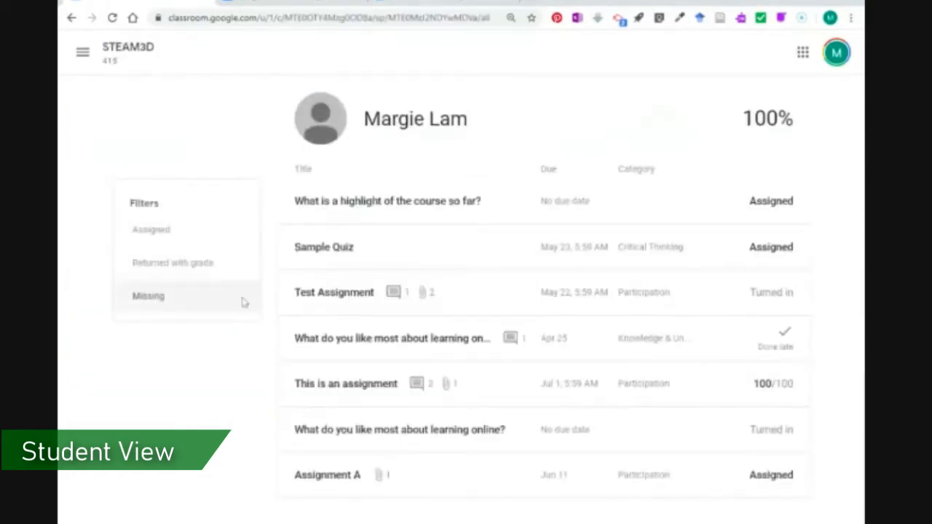
{"action": "mouse_move", "coordinate": [173, 262]}
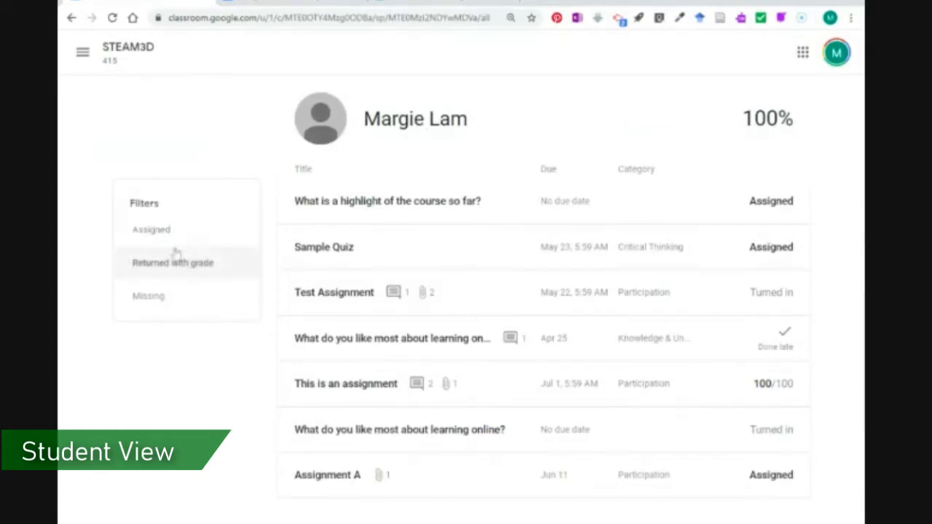
{"action": "mouse_move", "coordinate": [330, 266]}
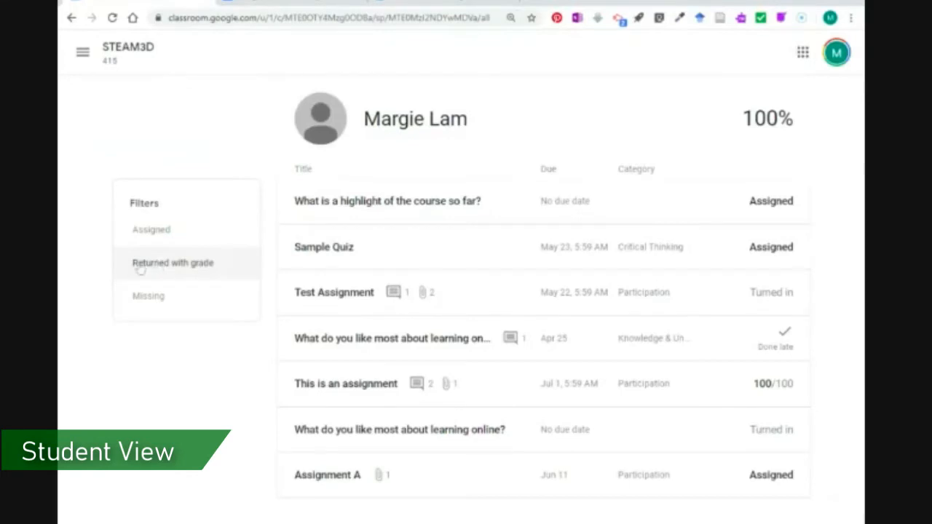
{"action": "left_click", "coordinate": [173, 263]}
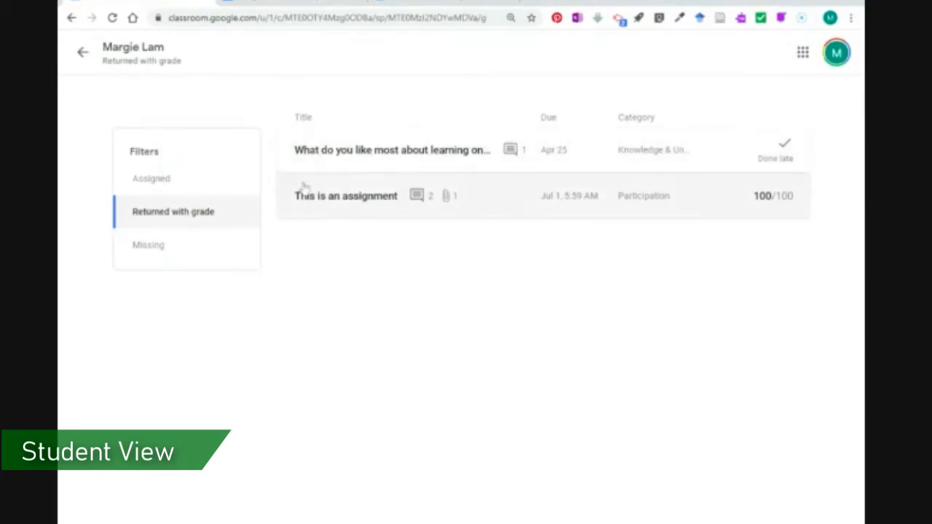
{"action": "left_click", "coordinate": [346, 195]}
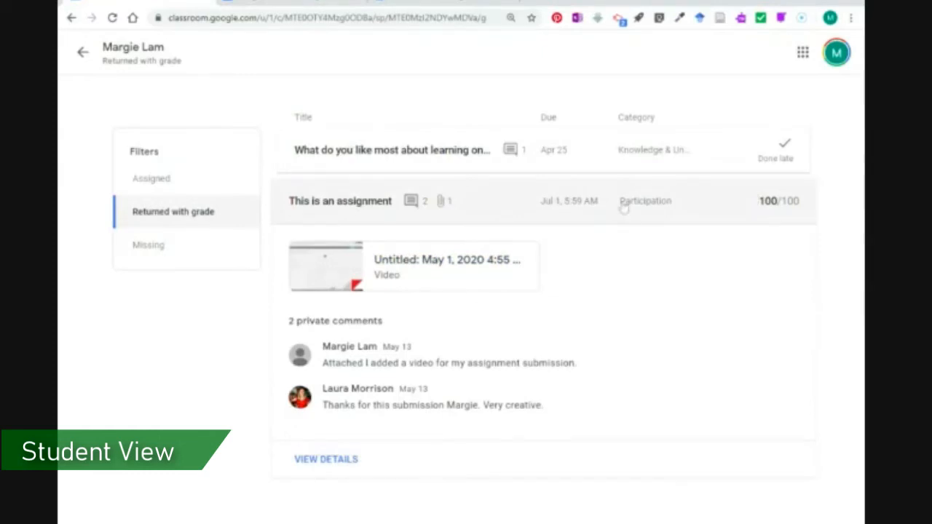
{"action": "mouse_move", "coordinate": [563, 215]}
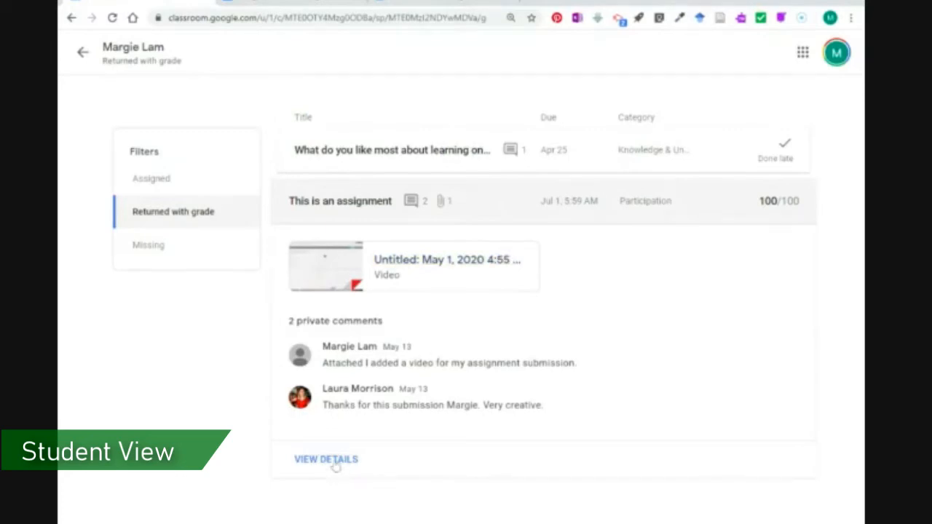
{"action": "left_click", "coordinate": [325, 459]}
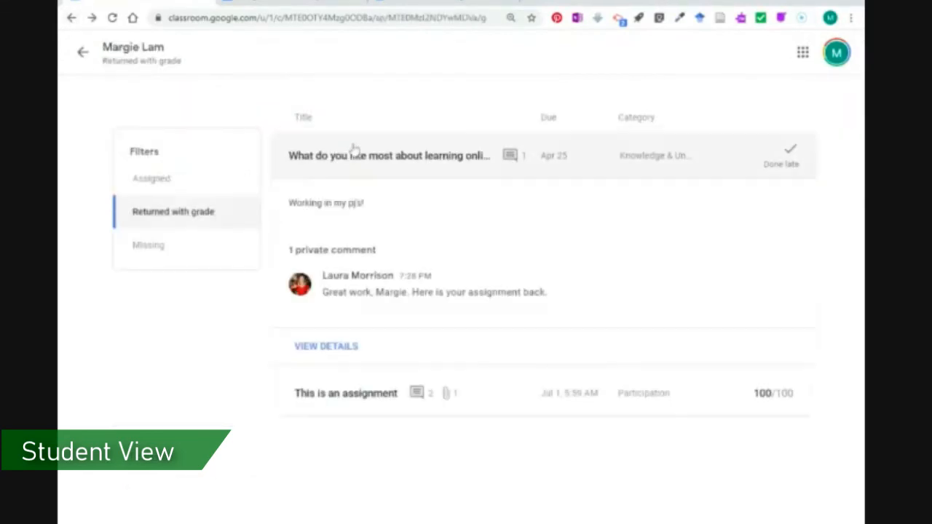
{"action": "mouse_move", "coordinate": [328, 292]}
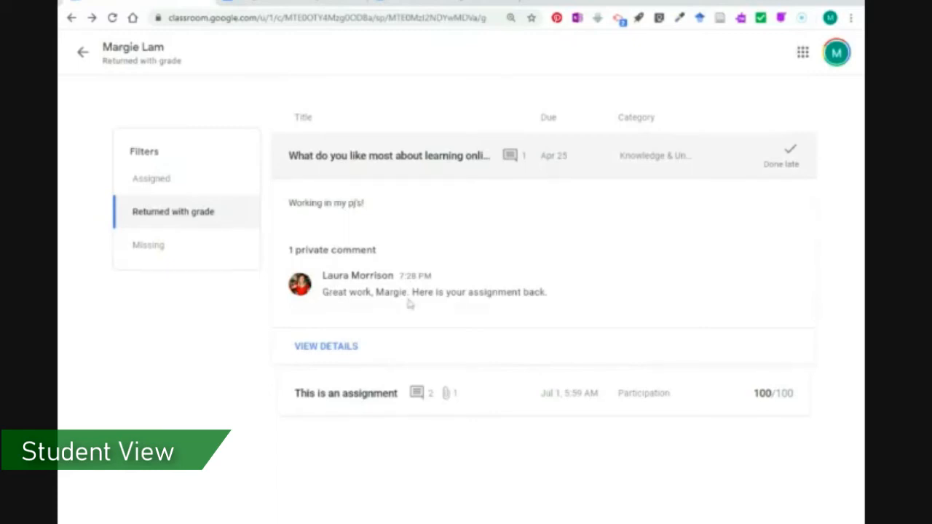
{"action": "mouse_move", "coordinate": [421, 194]}
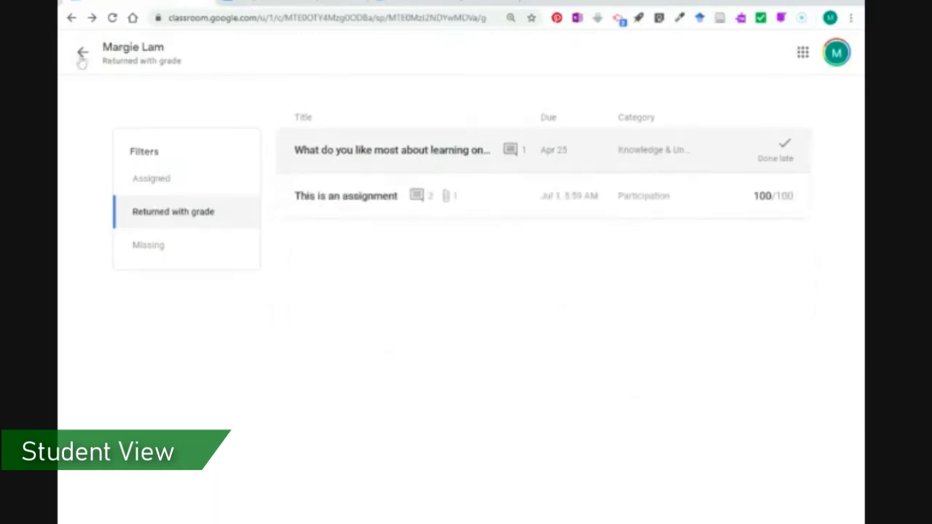
Go to STEAM3D Classwork and expand 'This is an assignment' to see its rubric and details.
{"action": "left_click", "coordinate": [82, 55]}
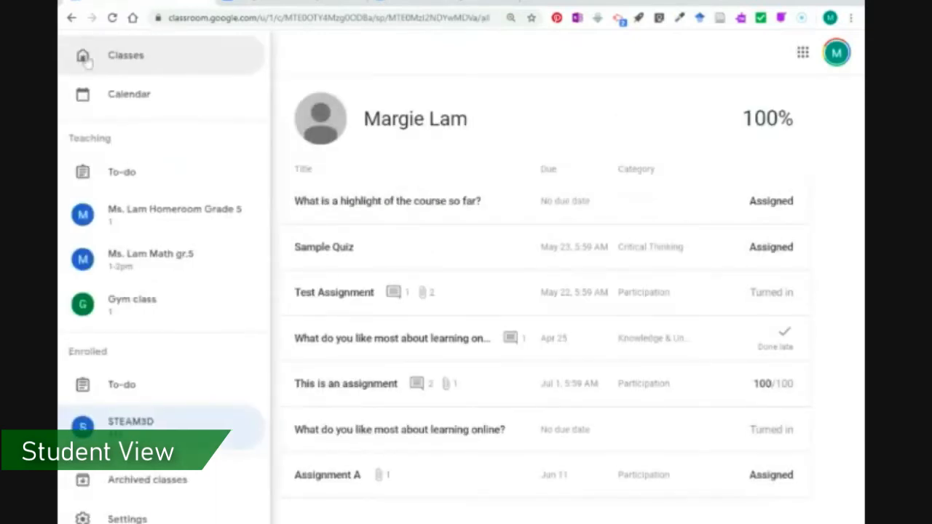
{"action": "left_click", "coordinate": [72, 18]}
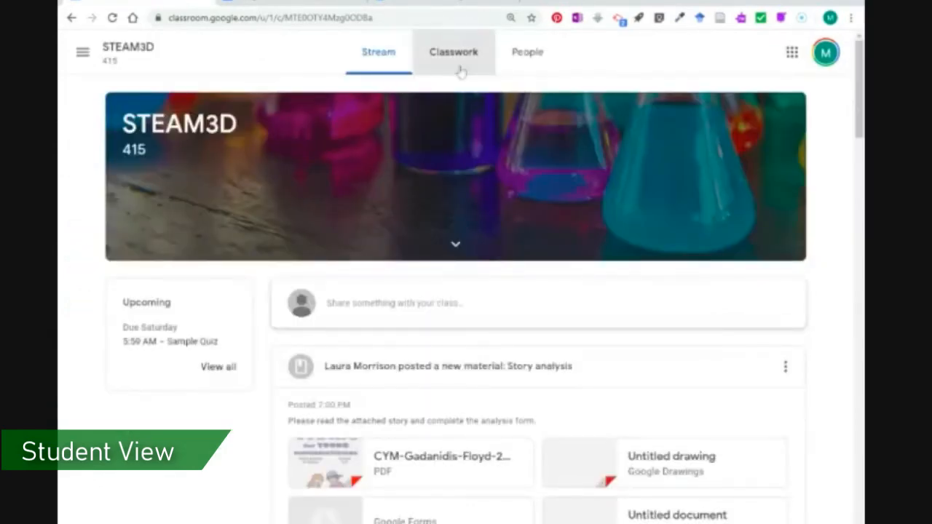
{"action": "left_click", "coordinate": [454, 52]}
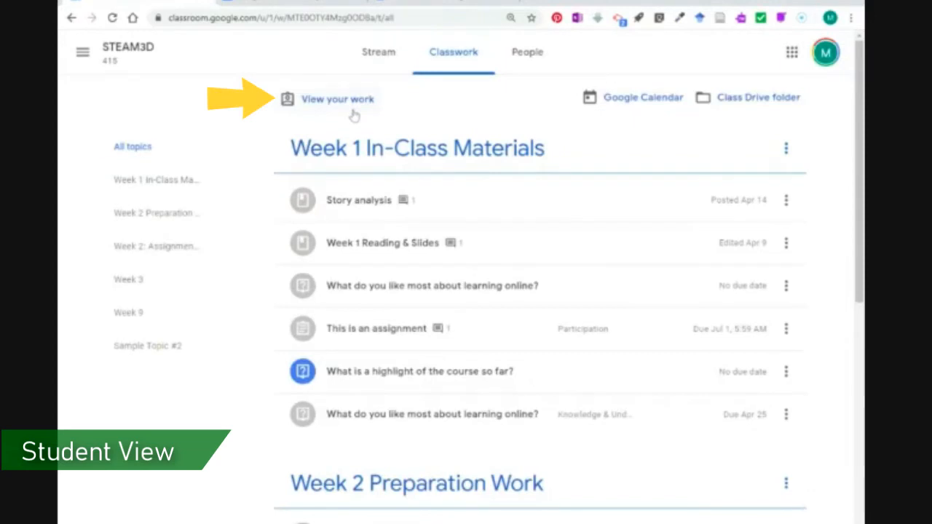
{"action": "mouse_move", "coordinate": [385, 119]}
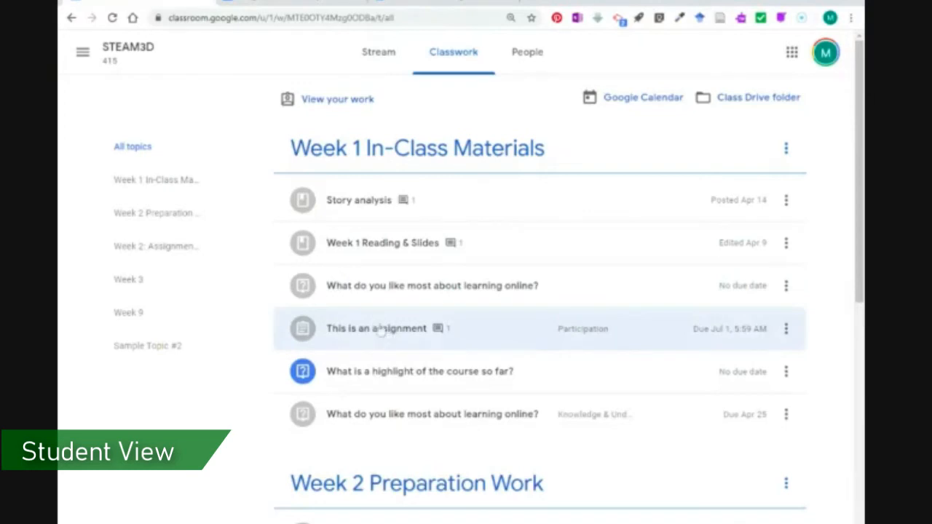
{"action": "left_click", "coordinate": [376, 329]}
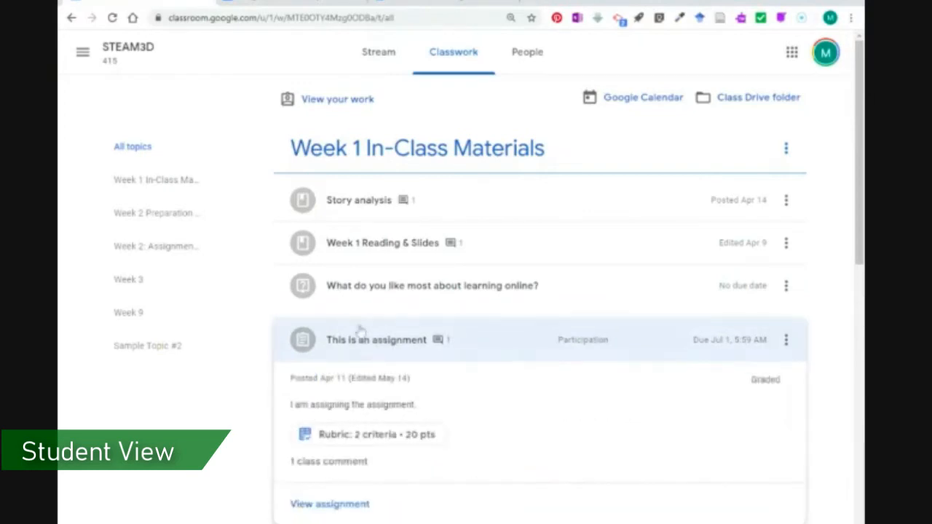